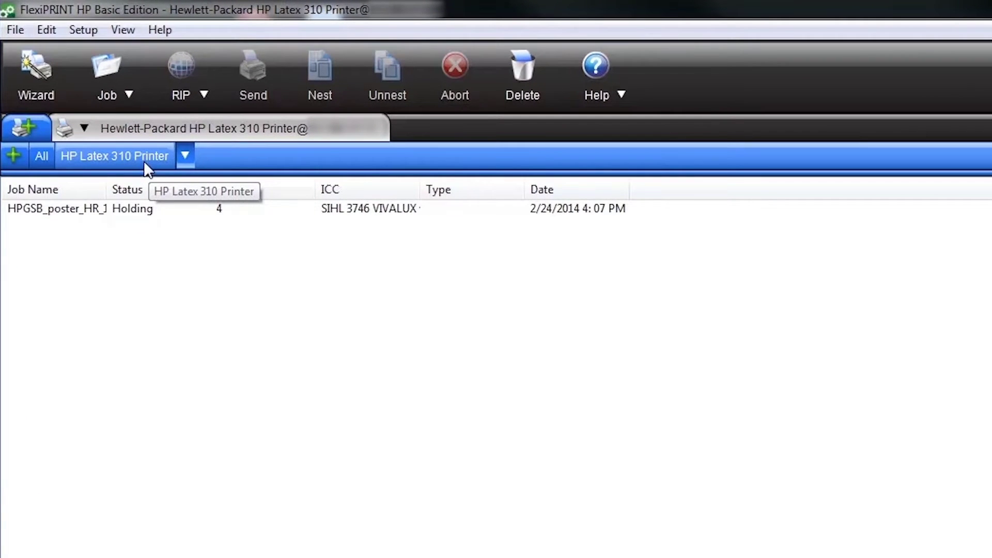
{"action": "mouse_move", "coordinate": [94, 96]}
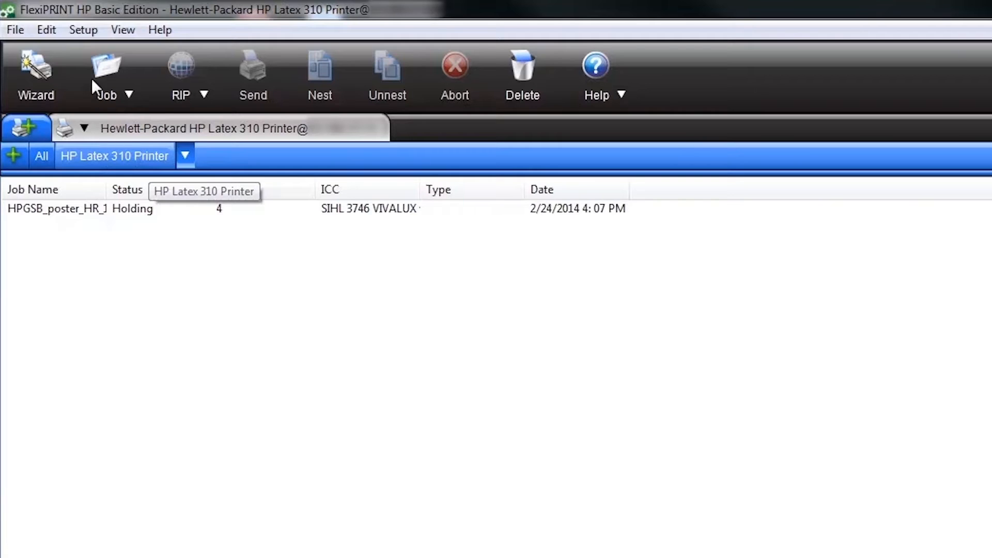
Step: Open Default Job Properties for the HP Latex 310 from the Setup menu
{"action": "left_click", "coordinate": [84, 30]}
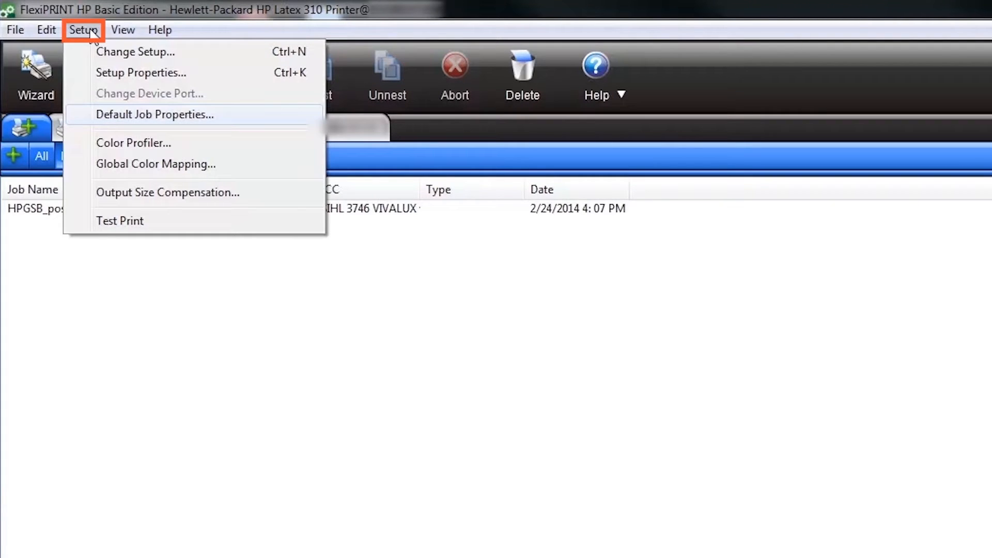
{"action": "mouse_move", "coordinate": [147, 120]}
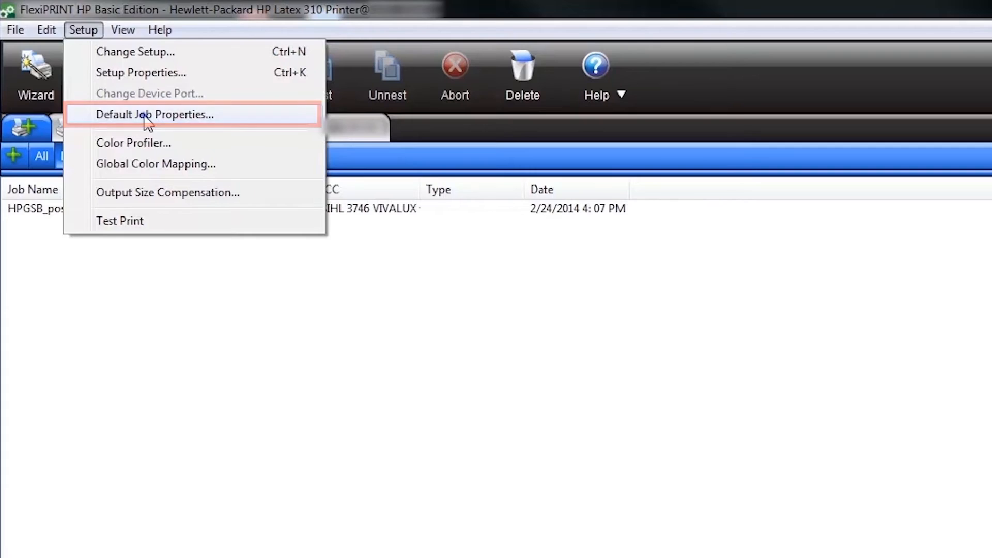
{"action": "left_click", "coordinate": [154, 114]}
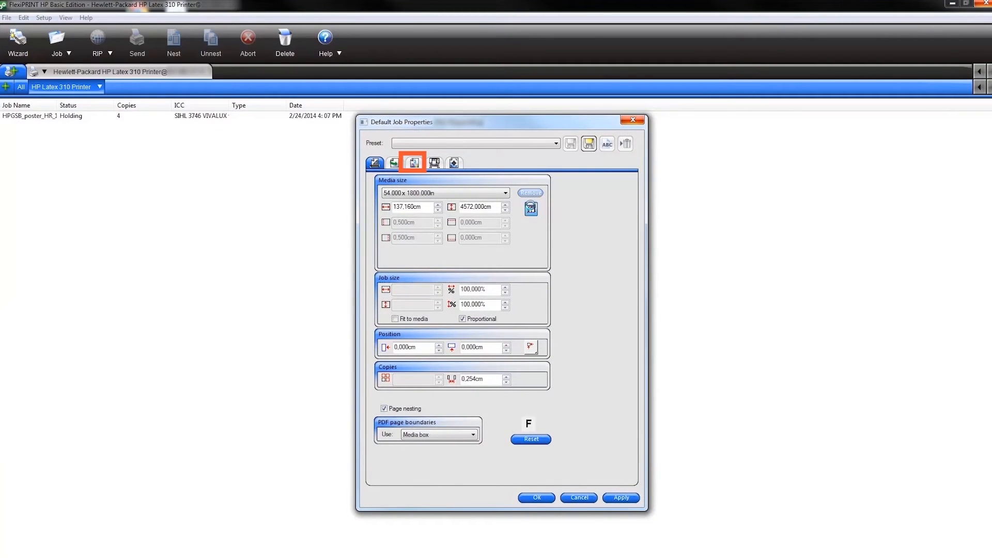
Step: Keep color correction on and choose the Generic Backlit PP & PE Synthetics 16p output profile
{"action": "left_click", "coordinate": [413, 162]}
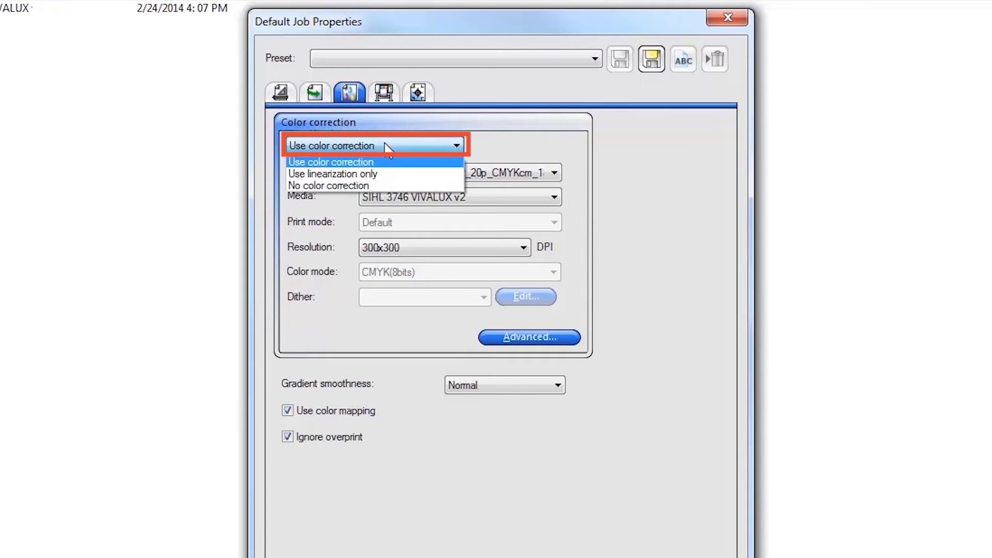
{"action": "left_click", "coordinate": [330, 161]}
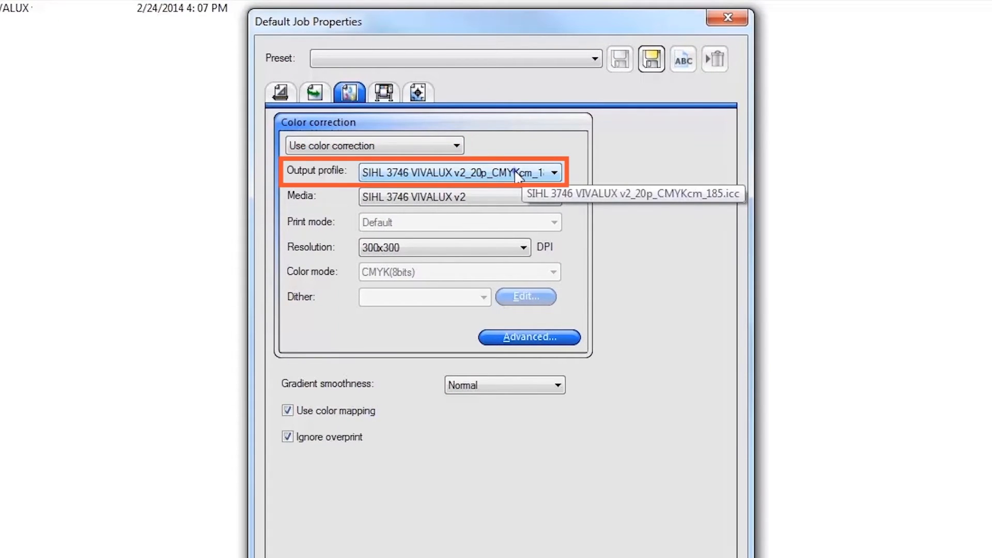
{"action": "left_click", "coordinate": [554, 172]}
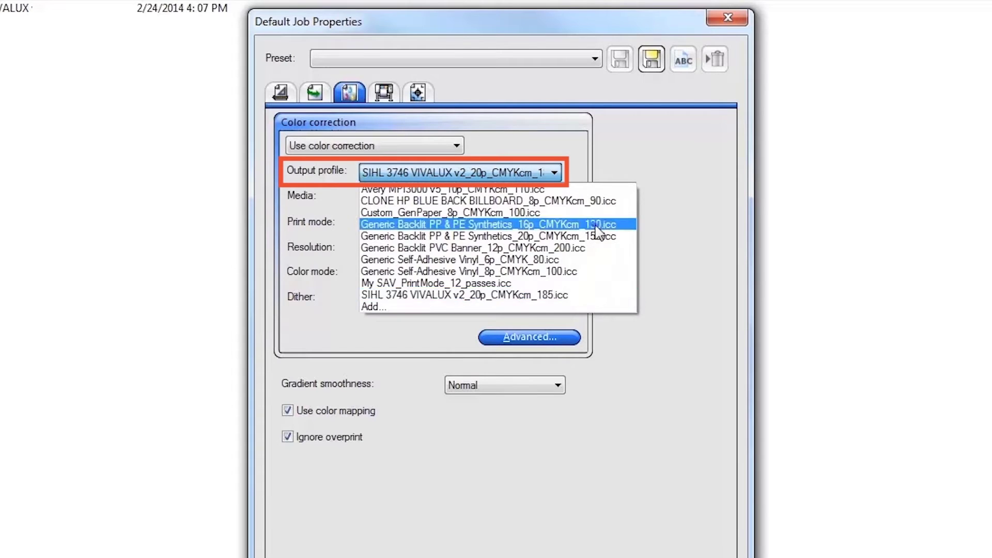
{"action": "left_click", "coordinate": [487, 224]}
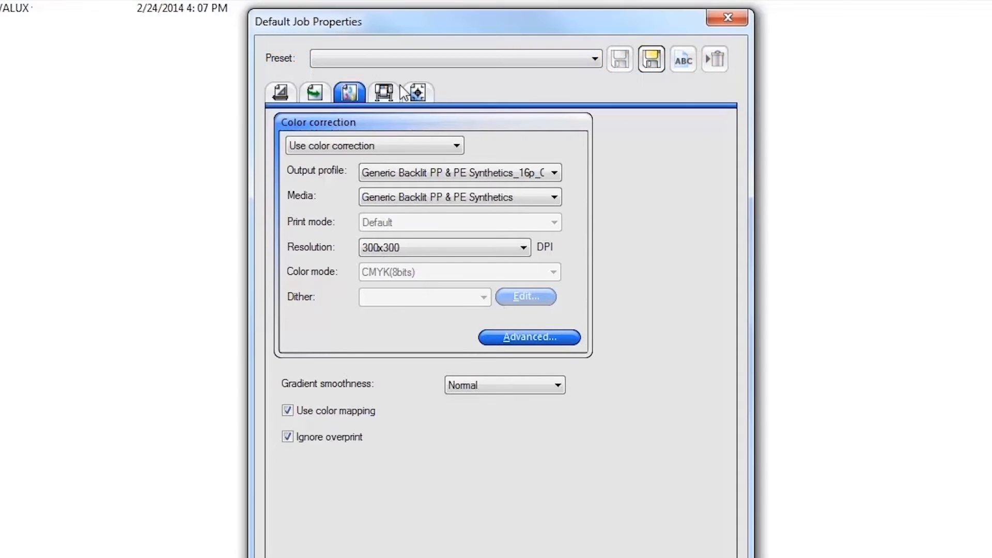
{"action": "left_click", "coordinate": [529, 338]}
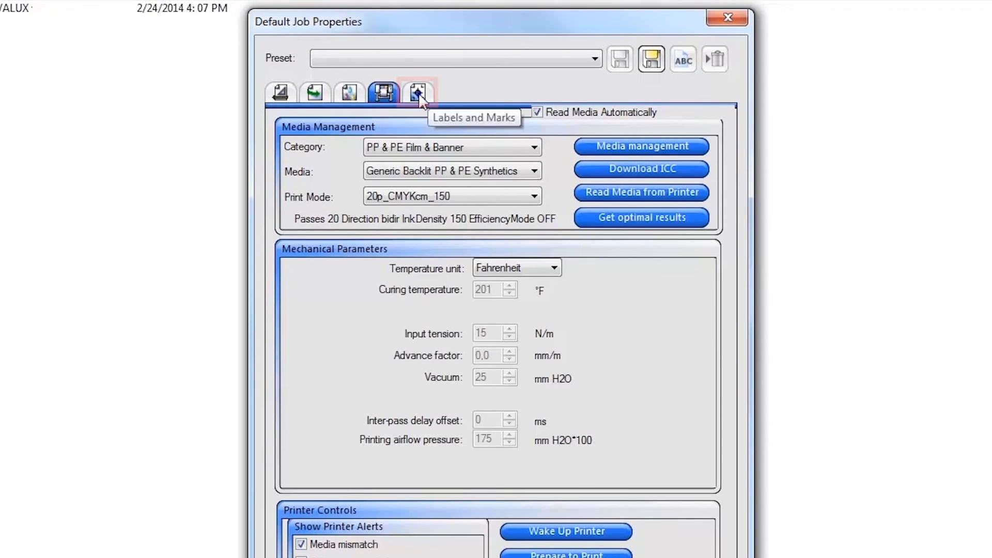
Step: Review the Labels and Marks settings, then close Default Job Properties
{"action": "left_click", "coordinate": [415, 94]}
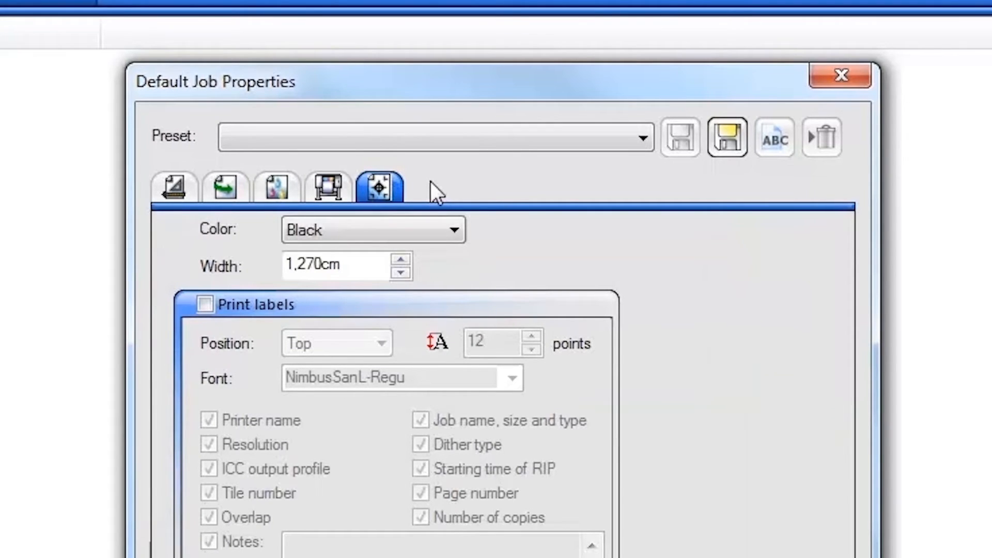
{"action": "left_click", "coordinate": [727, 140]}
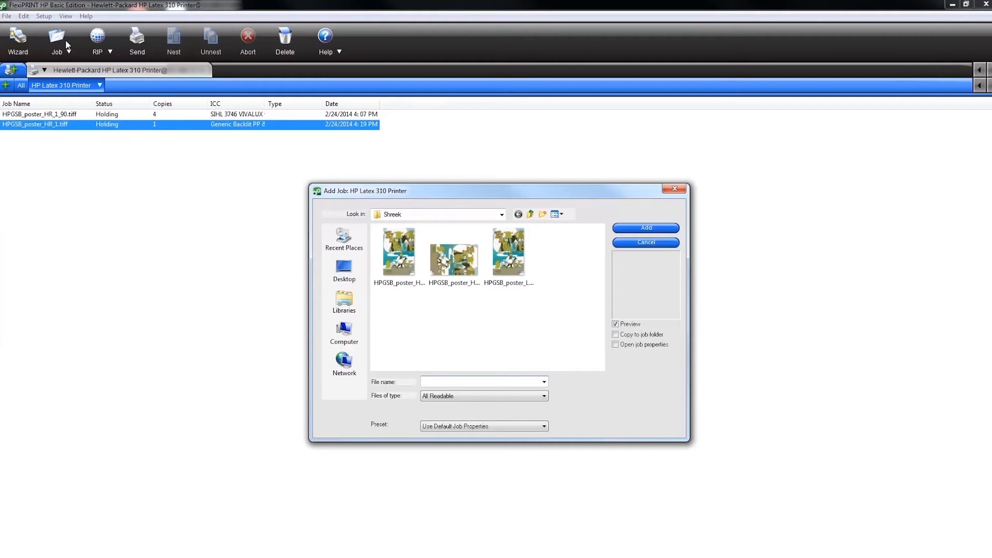
Step: Add HPGSB_poster_HR_1_90.tiff as a job with Open job properties ticked
{"action": "left_click", "coordinate": [509, 251]}
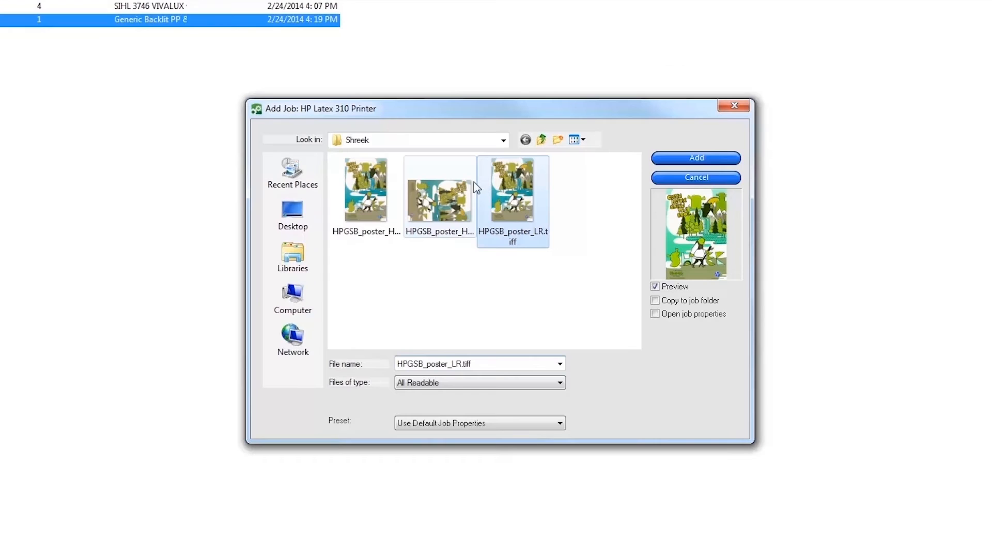
{"action": "mouse_move", "coordinate": [452, 216]}
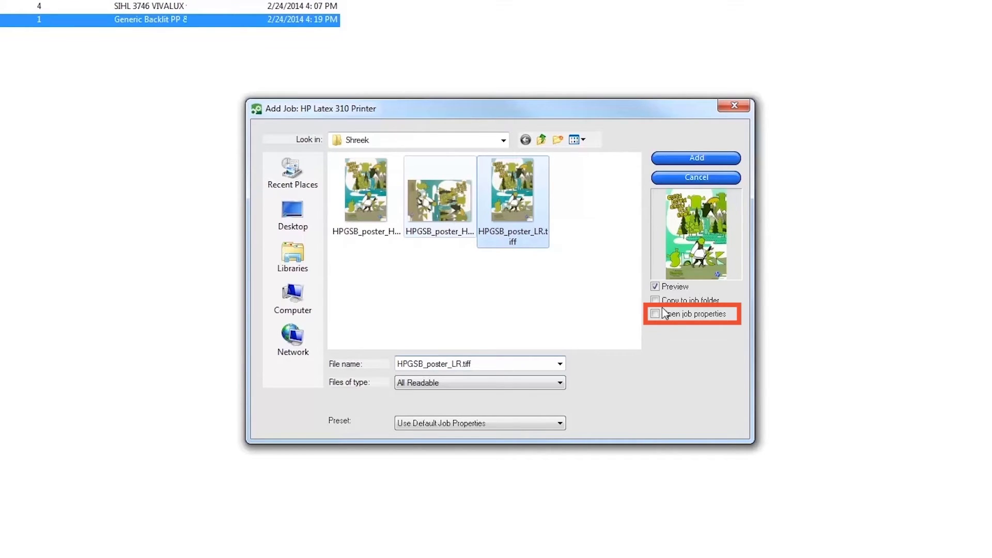
{"action": "left_click", "coordinate": [655, 313]}
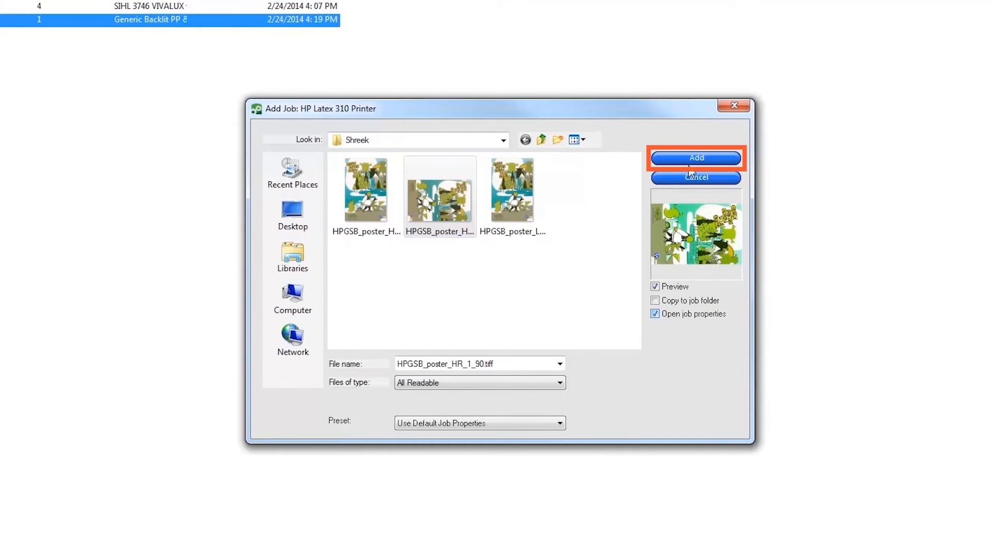
{"action": "left_click", "coordinate": [695, 158]}
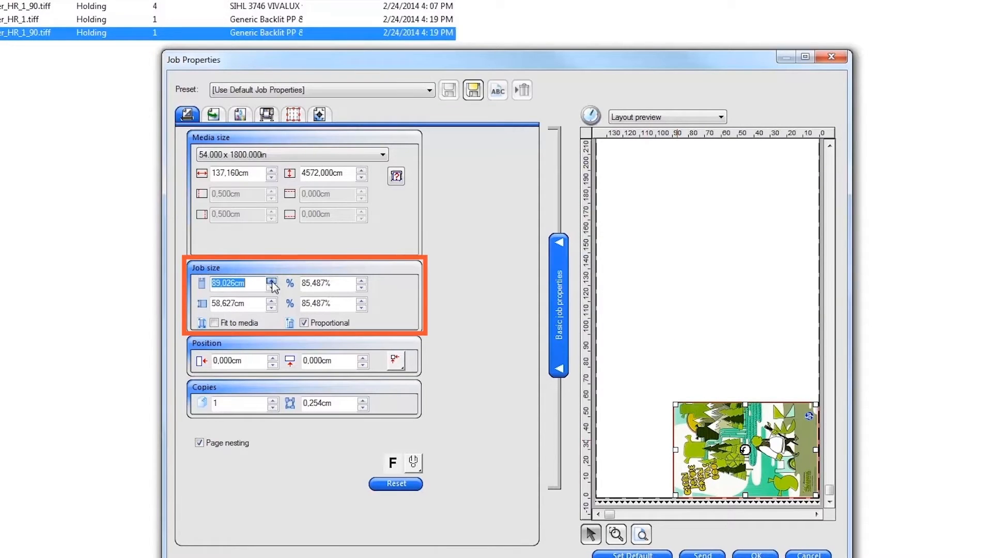
Step: Nudge the job width up and set the output profile to Generic Backlit PVC Banner_12p
{"action": "left_click", "coordinate": [271, 280]}
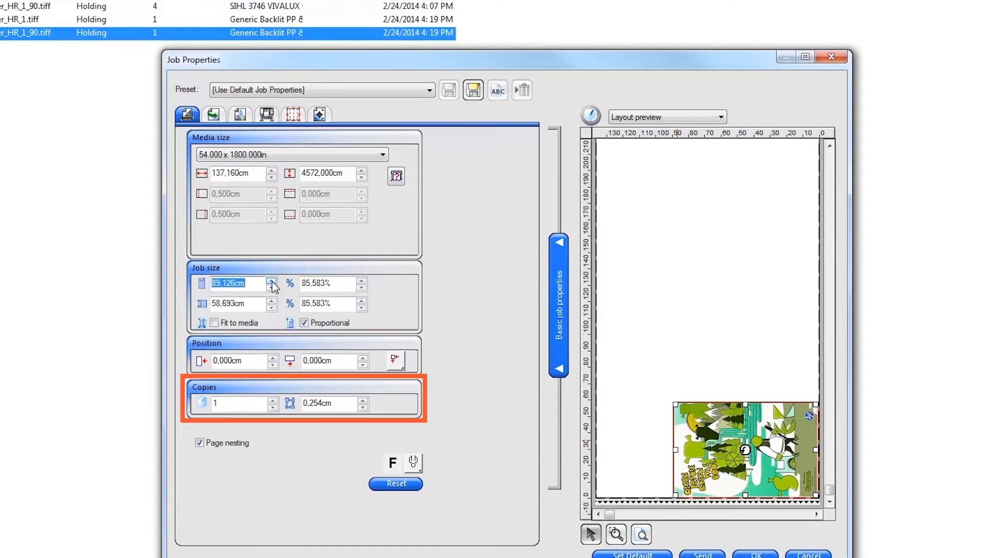
{"action": "left_click", "coordinate": [271, 401]}
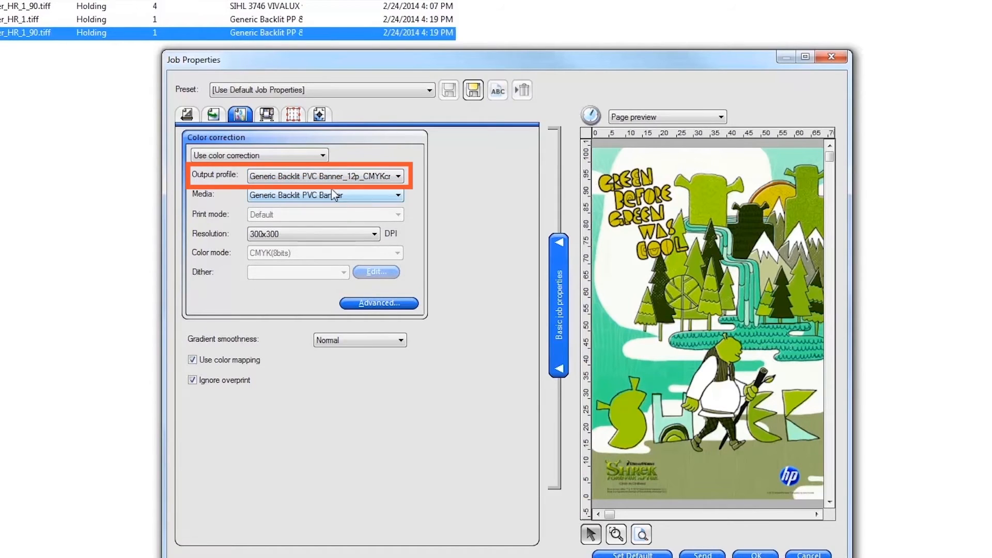
{"action": "left_click", "coordinate": [292, 115]}
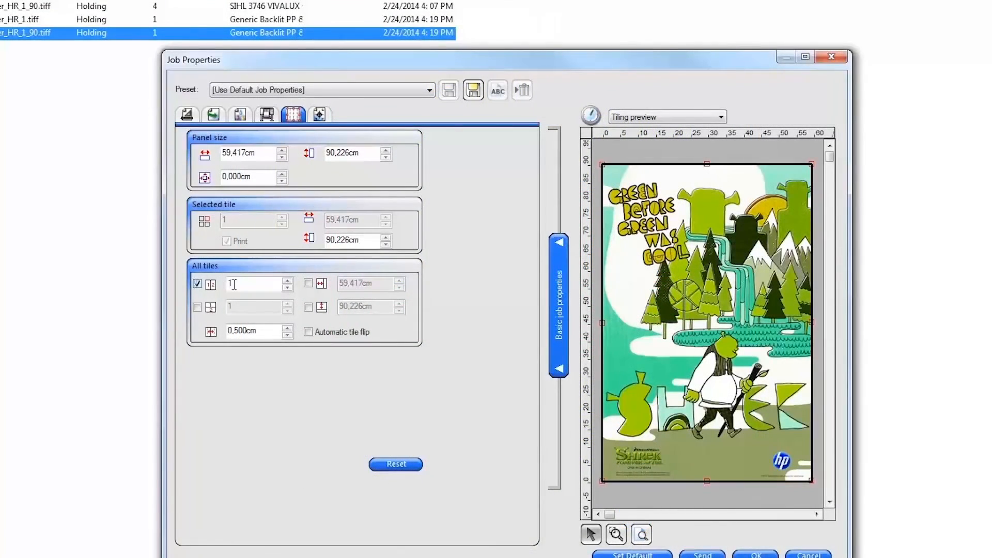
Step: Enter a tiling value of 4 and apply the tiling to the poster job
{"action": "type", "text": "4"}
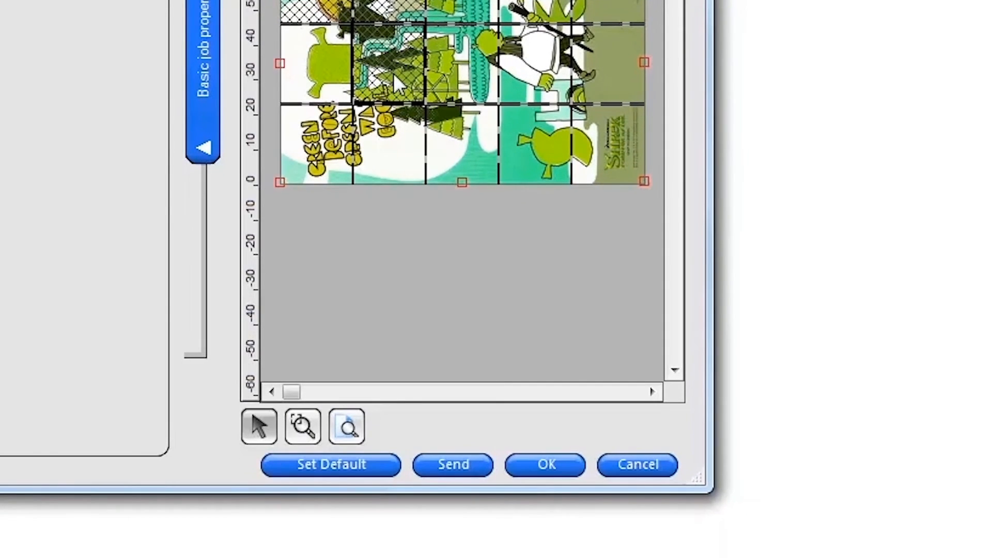
{"action": "left_click", "coordinate": [453, 464]}
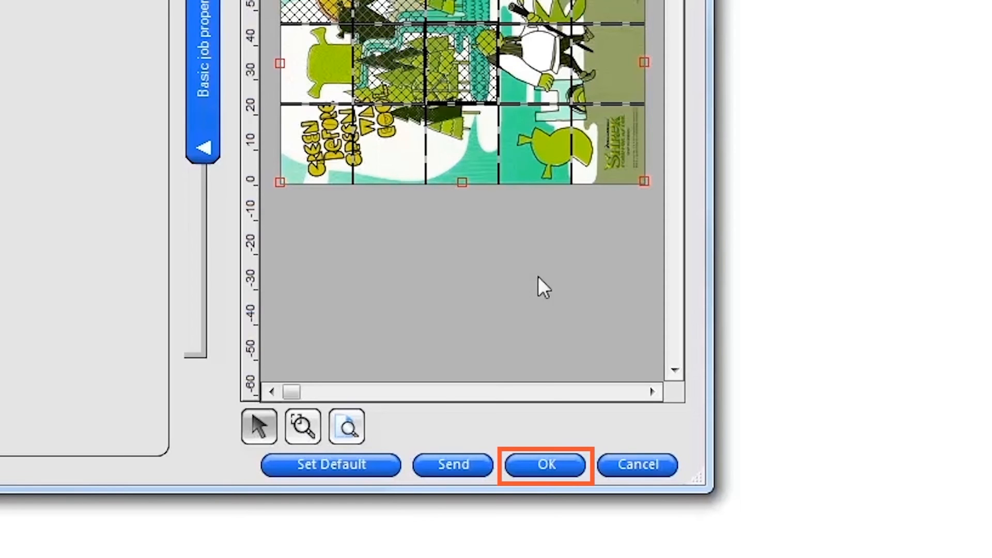
{"action": "left_click", "coordinate": [545, 465]}
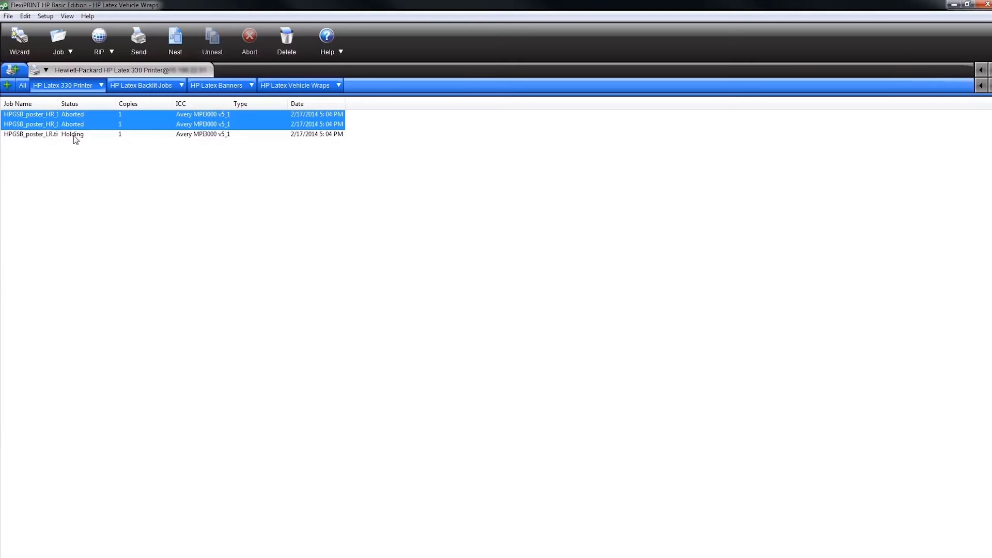
Step: Change the job's output profile to Generic Self-Adhesive Vinyl_6p_CMYK_80.icc and confirm
{"action": "left_click", "coordinate": [176, 41]}
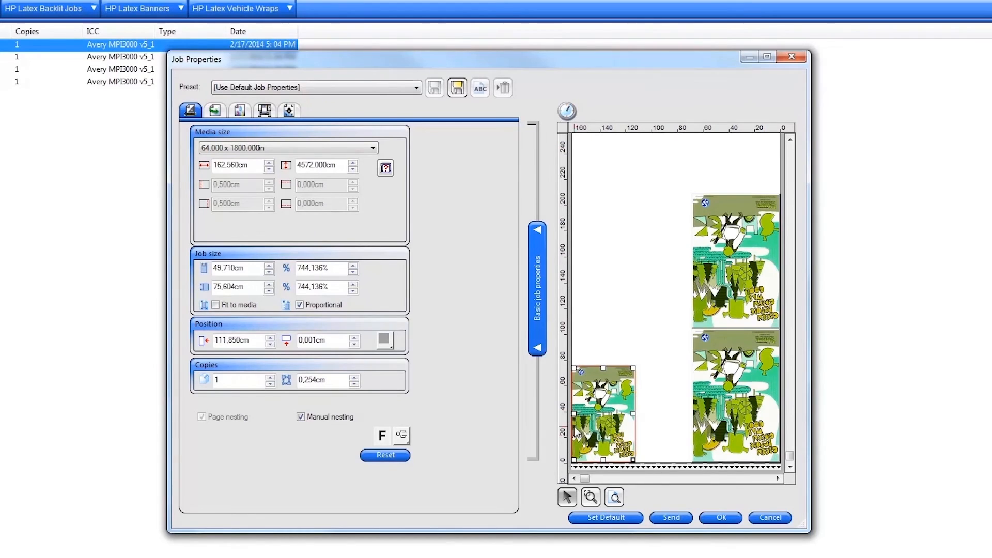
{"action": "left_click", "coordinate": [401, 435]}
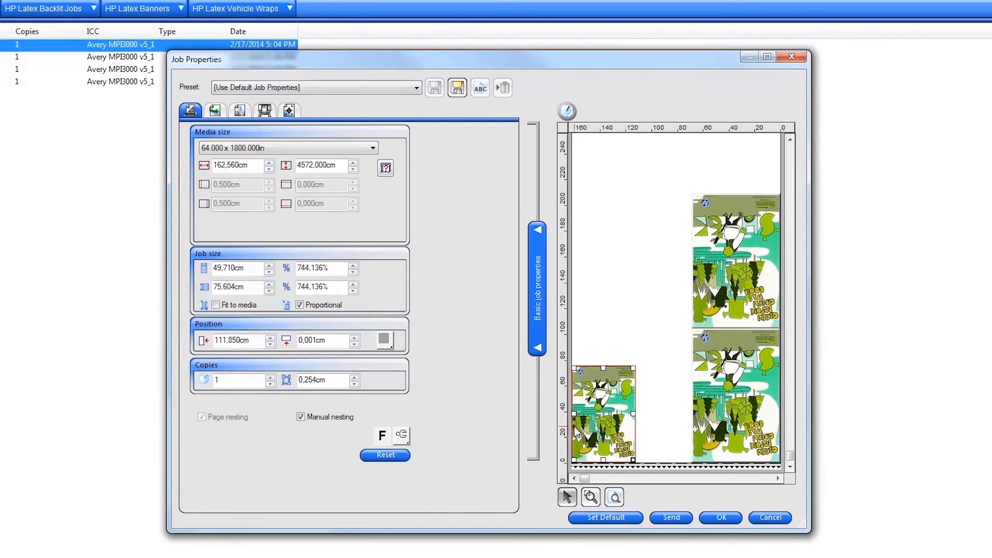
{"action": "left_click", "coordinate": [239, 110]}
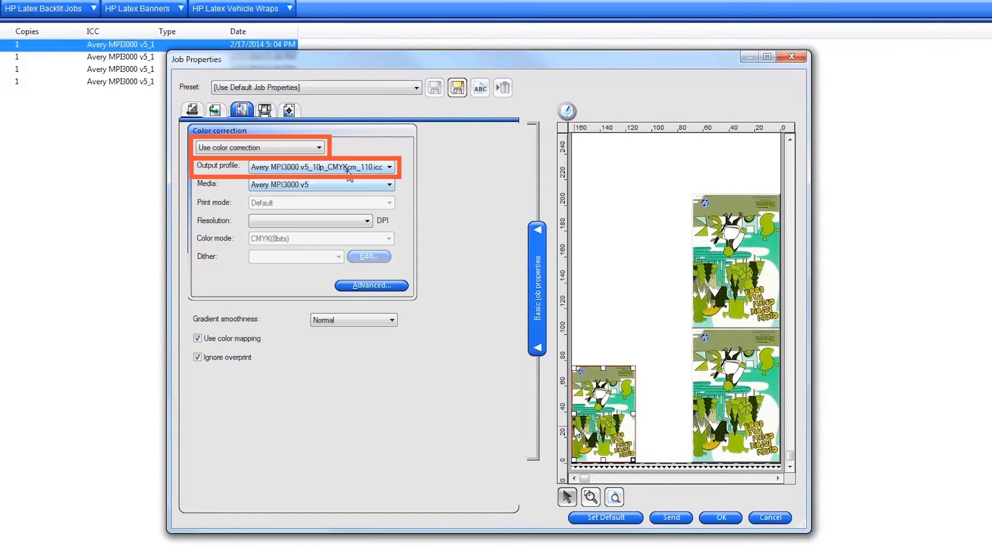
{"action": "left_click", "coordinate": [390, 167]}
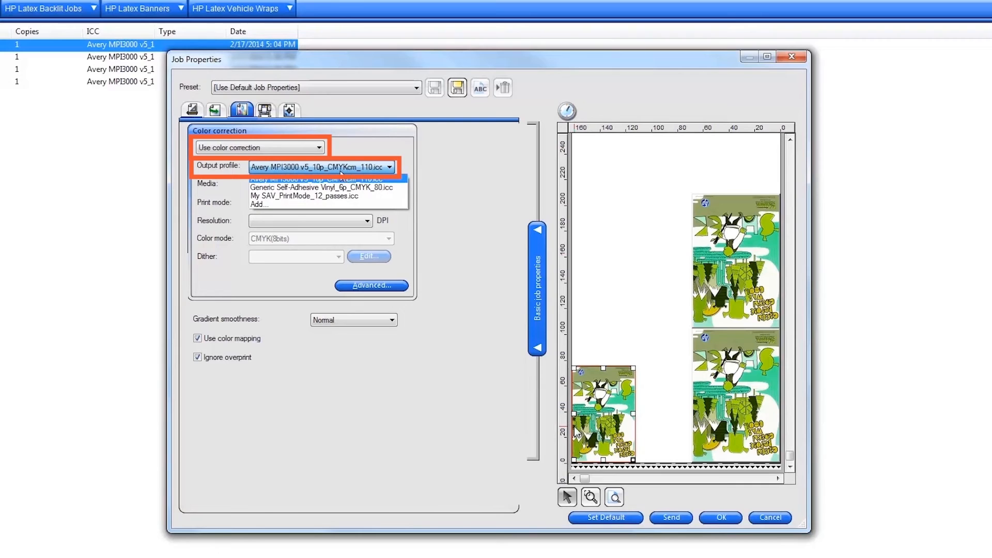
{"action": "left_click", "coordinate": [322, 187]}
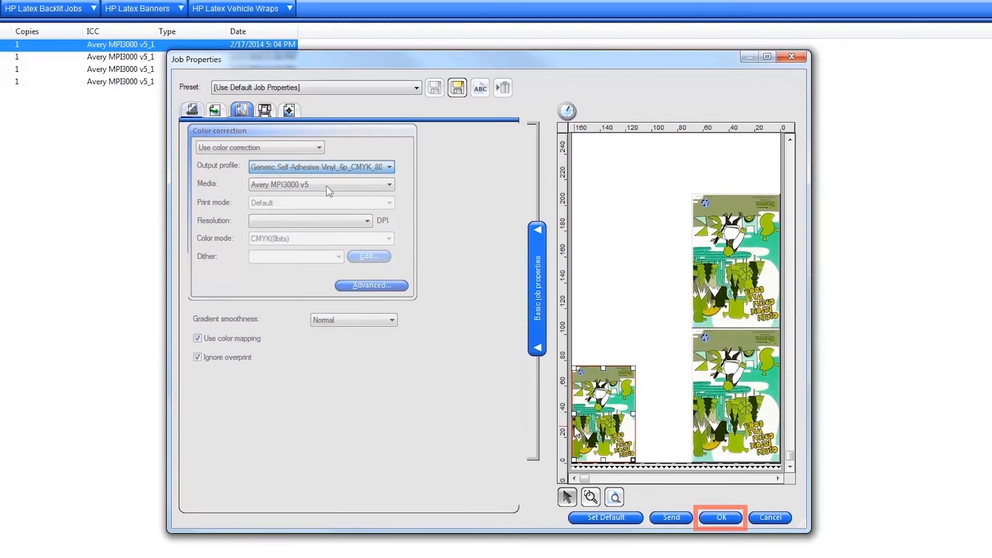
{"action": "left_click", "coordinate": [723, 517]}
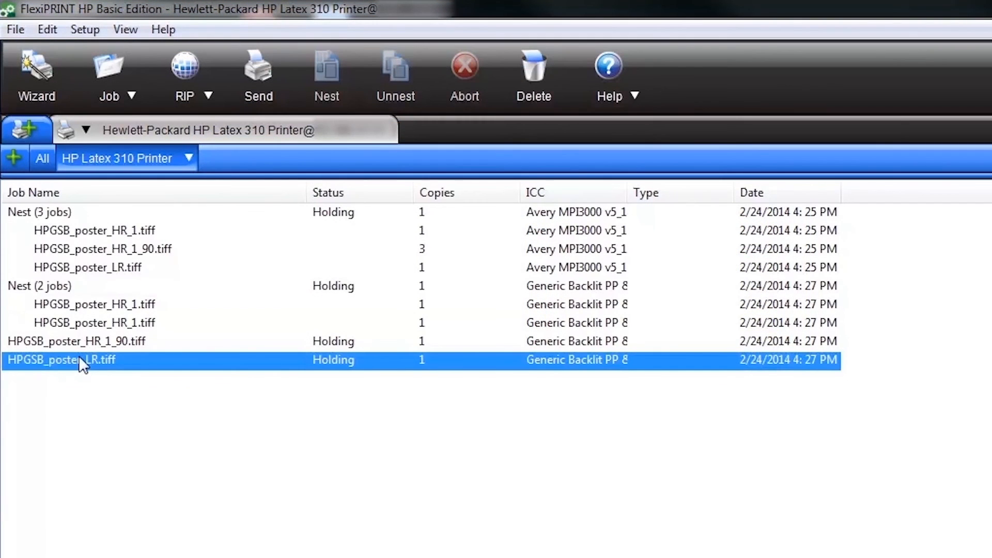
Step: Open HPGSB_poster_LR.tiff's properties, review its backlit color settings, and send it
{"action": "left_click", "coordinate": [32, 285]}
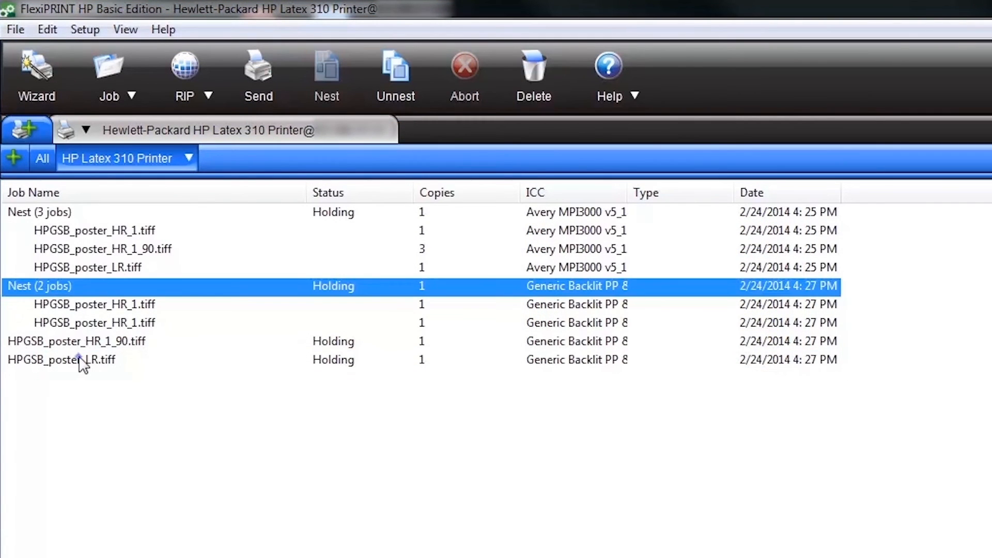
{"action": "left_click", "coordinate": [78, 360]}
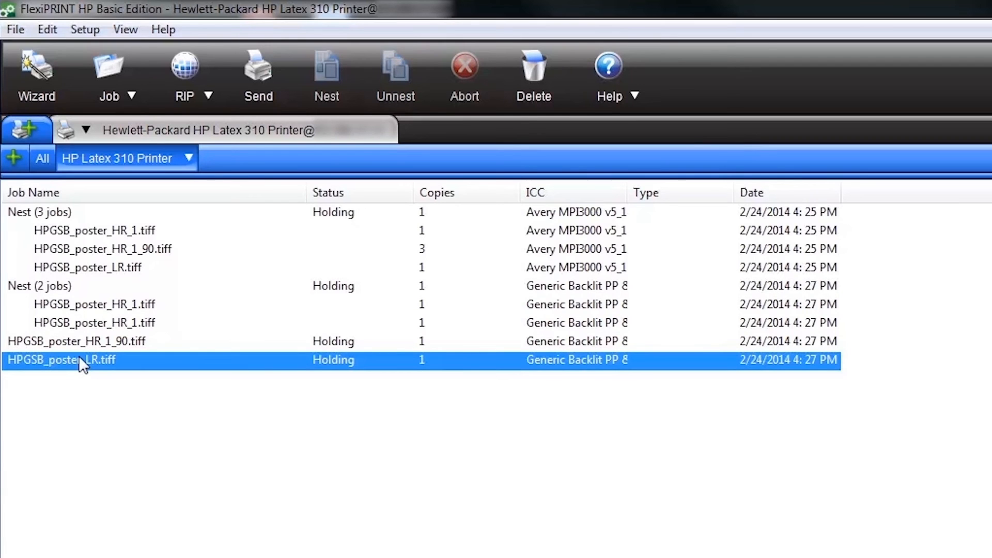
{"action": "right_click", "coordinate": [78, 360]}
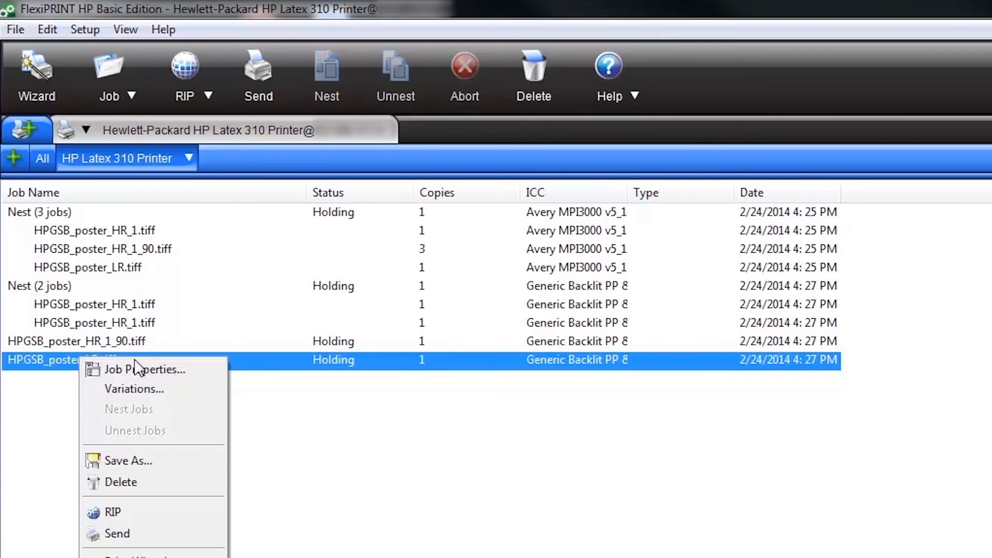
{"action": "left_click", "coordinate": [145, 369]}
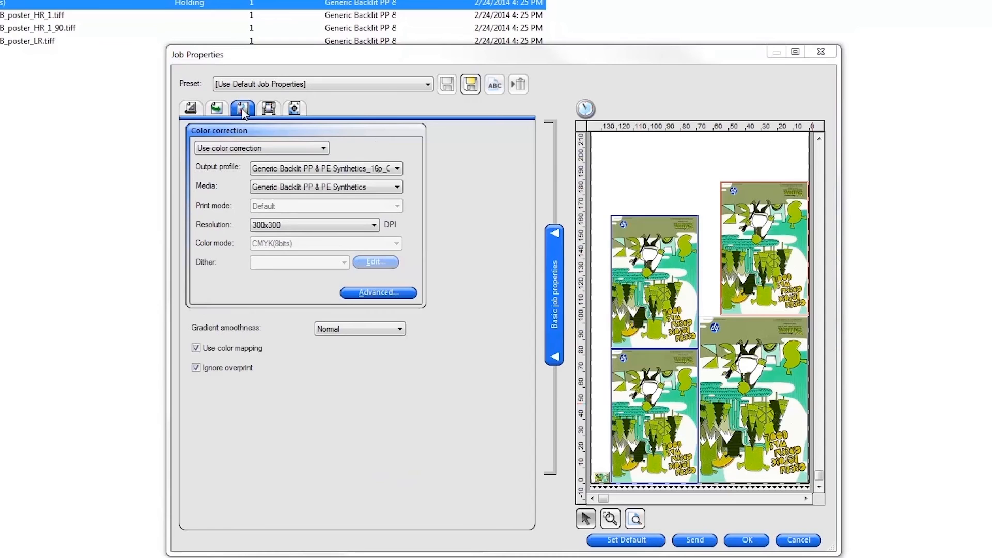
{"action": "left_click", "coordinate": [261, 148]}
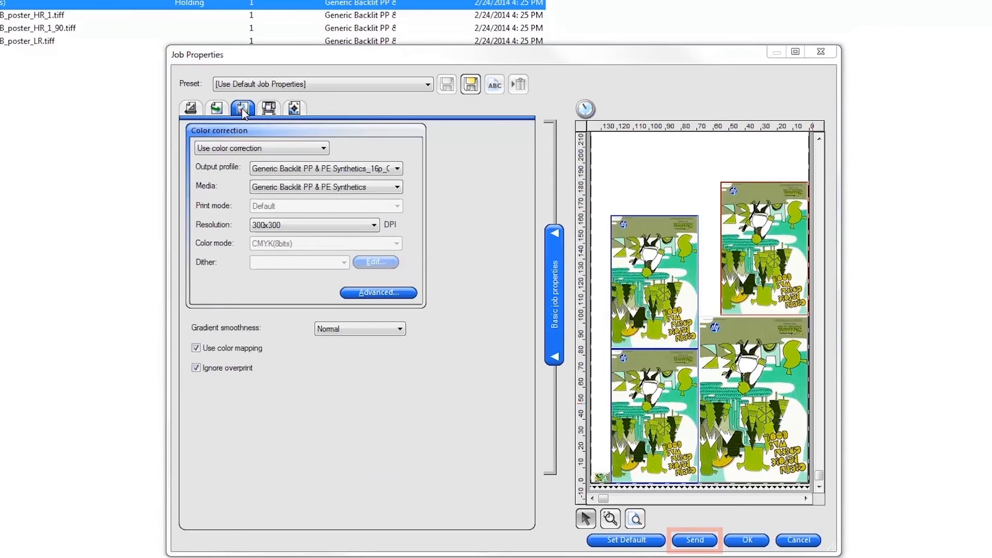
{"action": "left_click", "coordinate": [696, 540]}
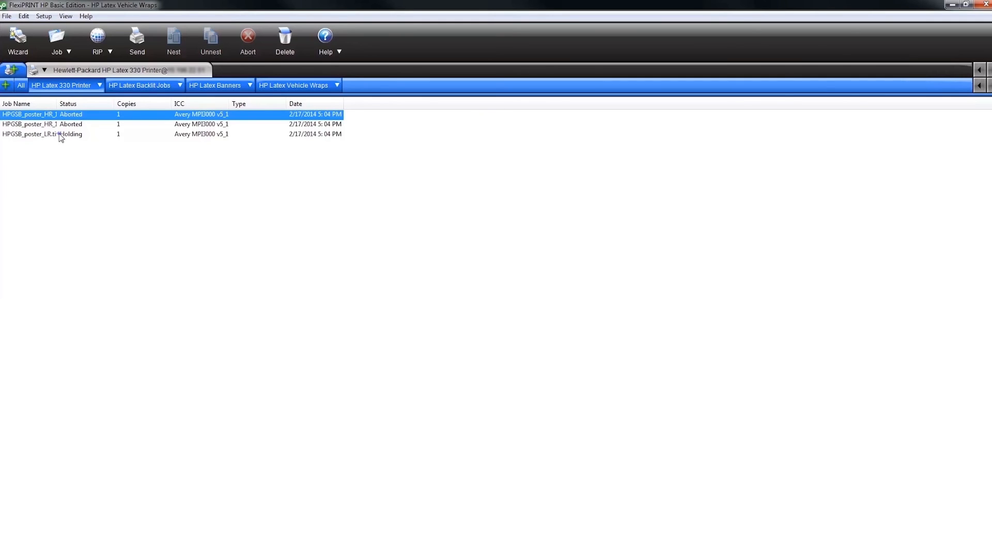
Step: Open the low-res poster image in Paint, then launch HP Support Videos
{"action": "right_click", "coordinate": [61, 137]}
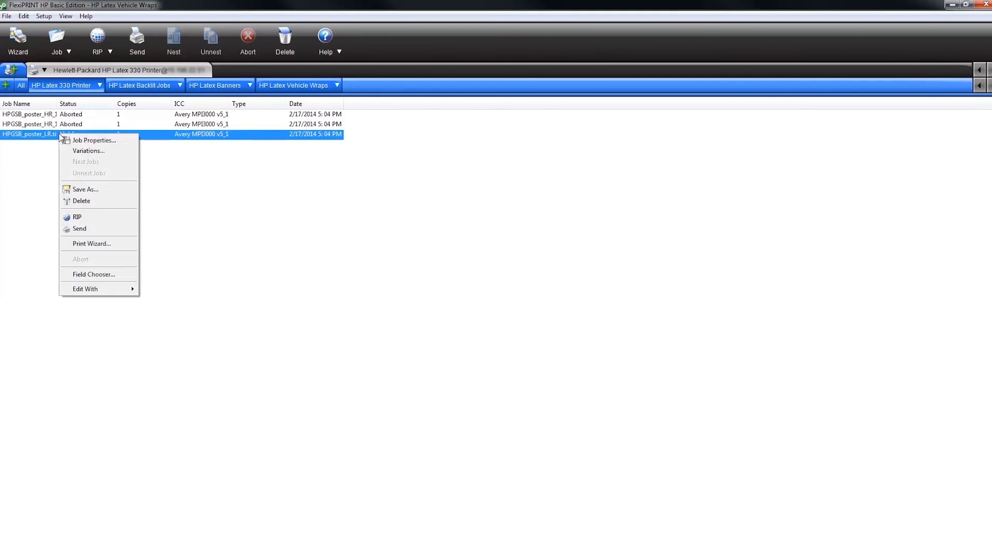
{"action": "mouse_move", "coordinate": [110, 292]}
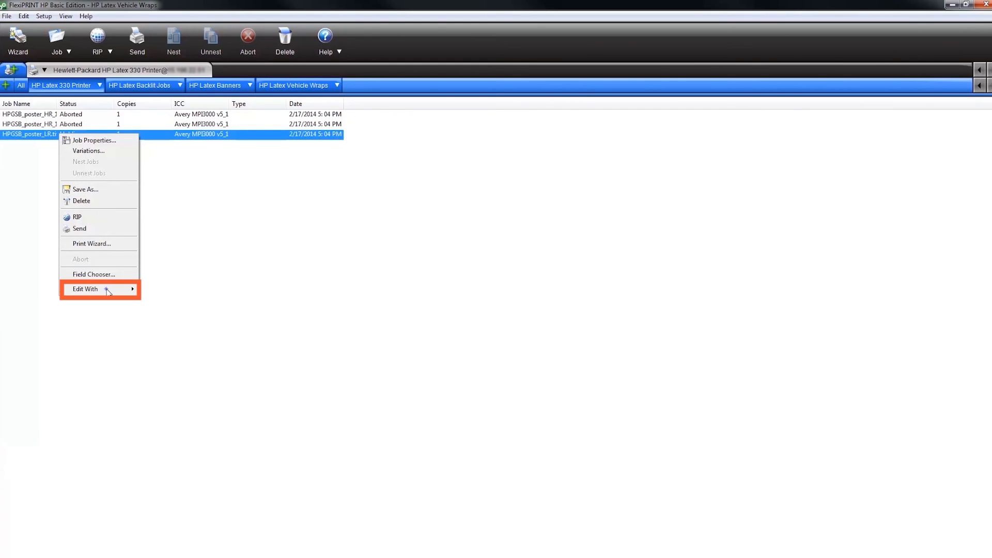
{"action": "left_click", "coordinate": [93, 289]}
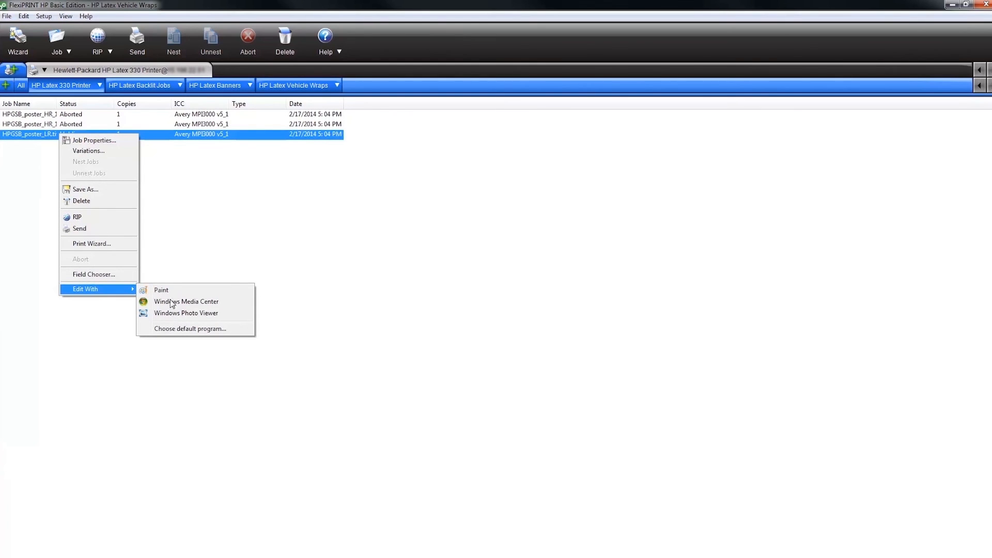
{"action": "left_click", "coordinate": [161, 290]}
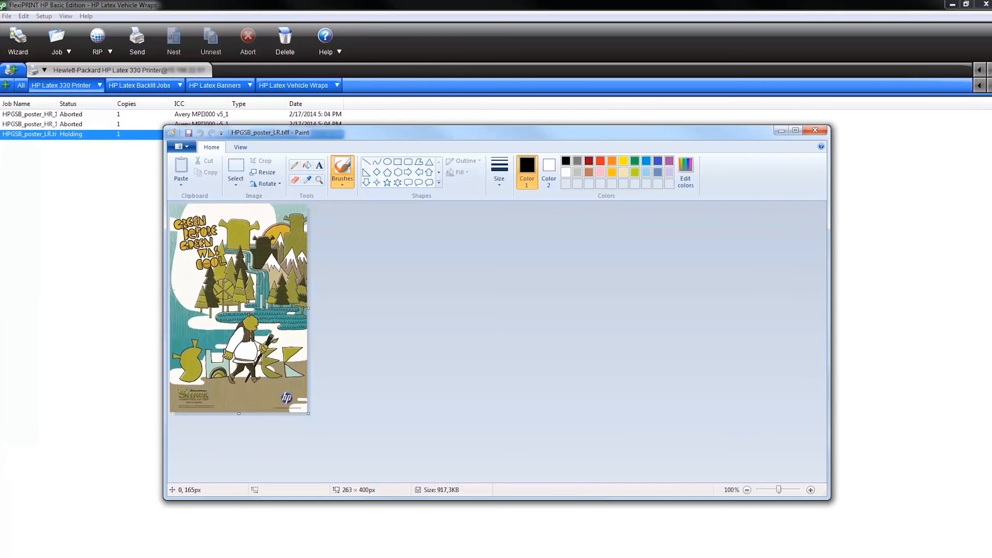
{"action": "mouse_move", "coordinate": [319, 292]}
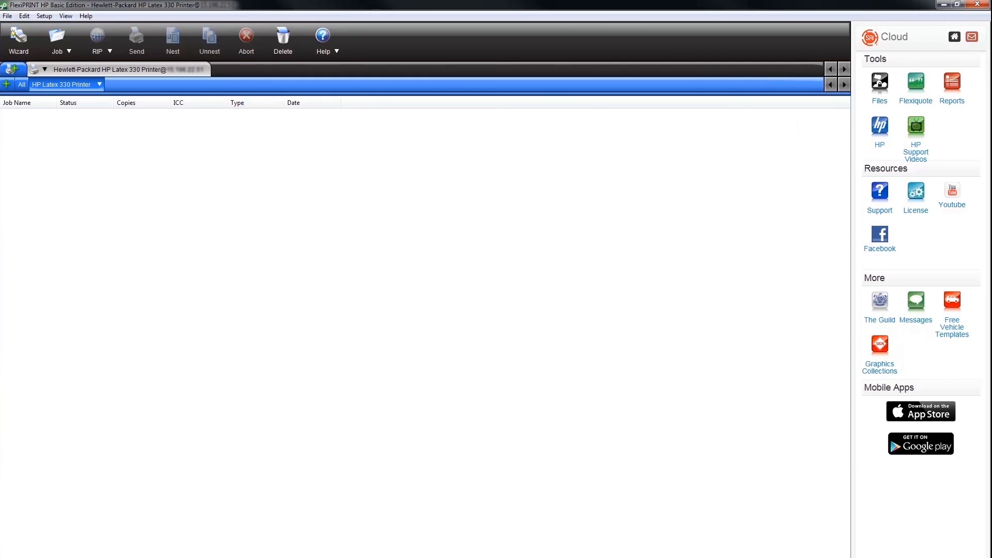
{"action": "left_click", "coordinate": [915, 127]}
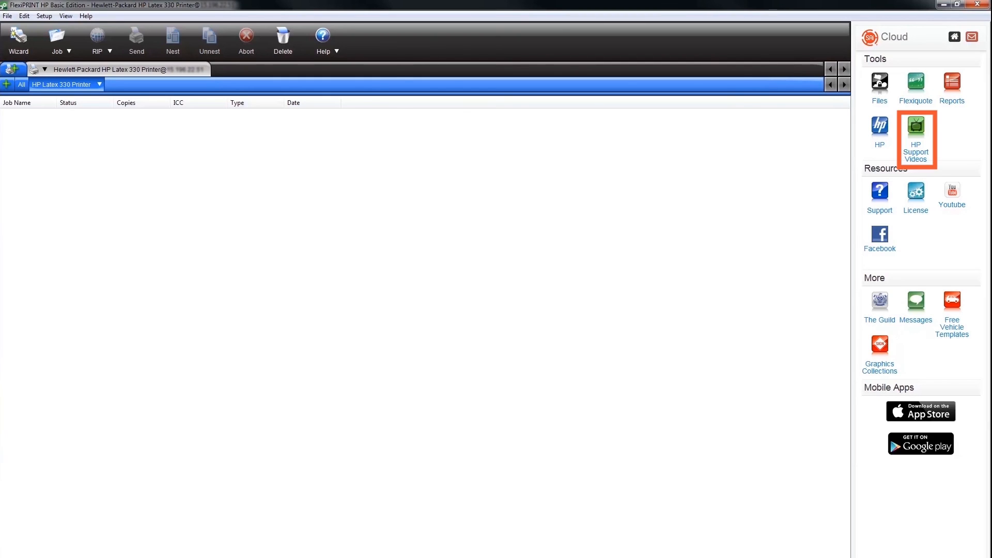